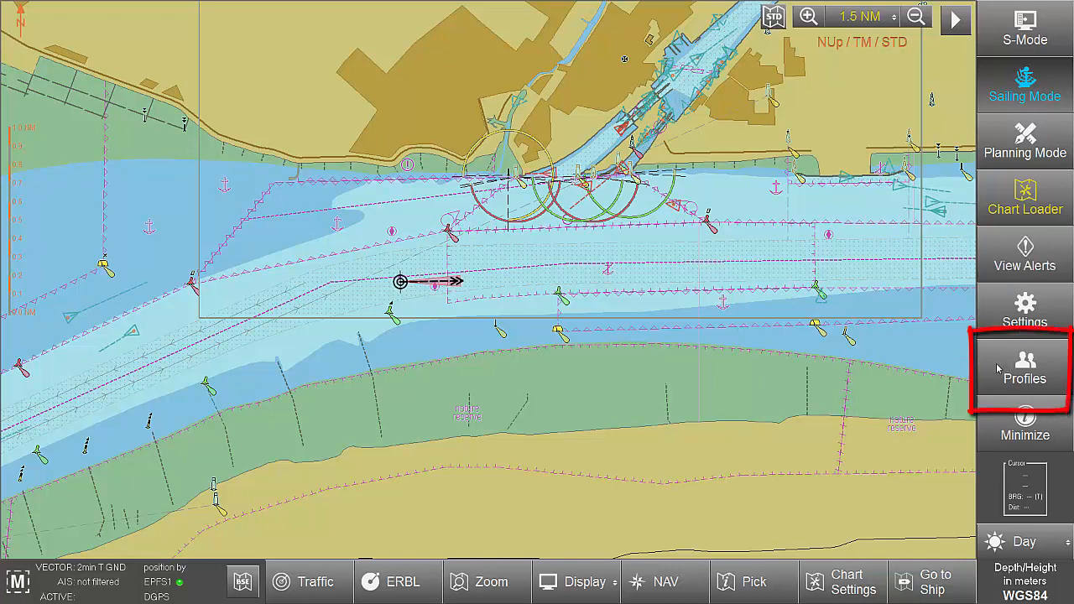
# Step: Open the Profiles list from the right-hand sidebar
pyautogui.click(1024, 366)
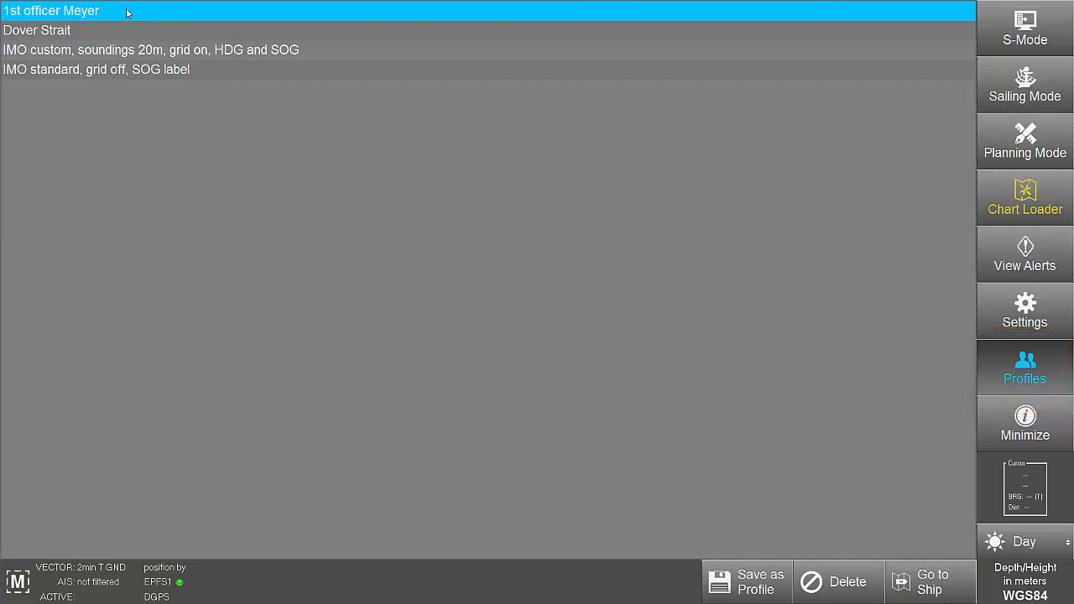
pyautogui.moveTo(128, 68)
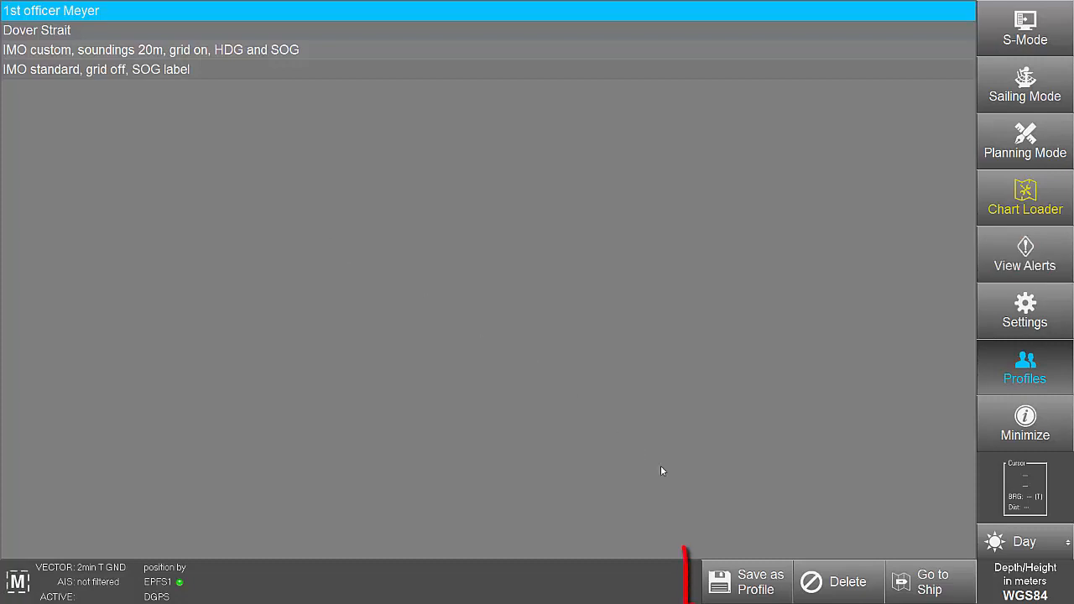
# Step: Save the current display settings as a profile named 'Open Sea'
pyautogui.click(758, 583)
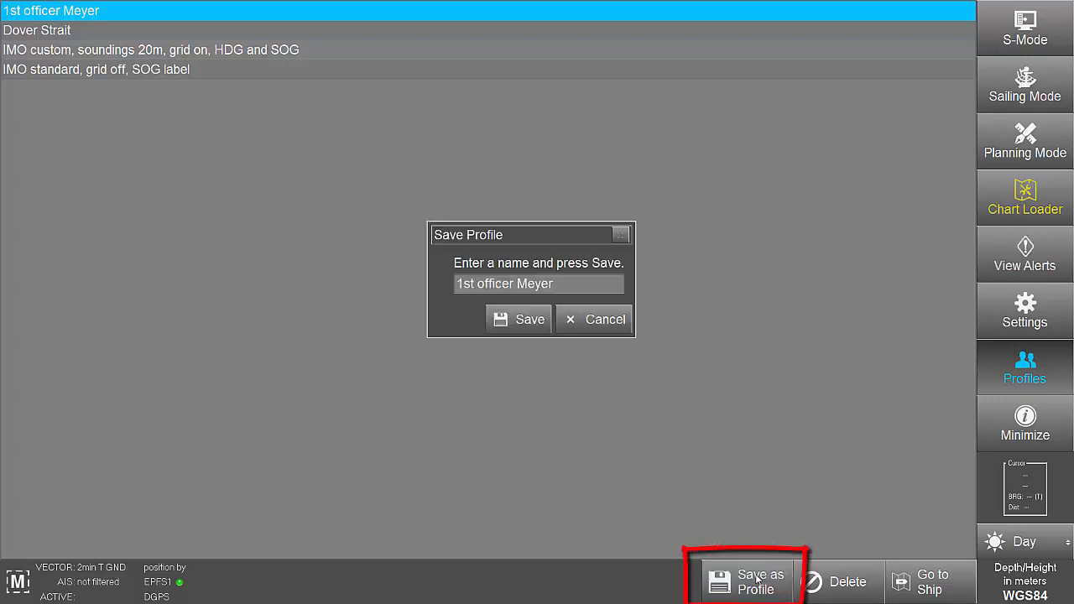
pyautogui.click(537, 283)
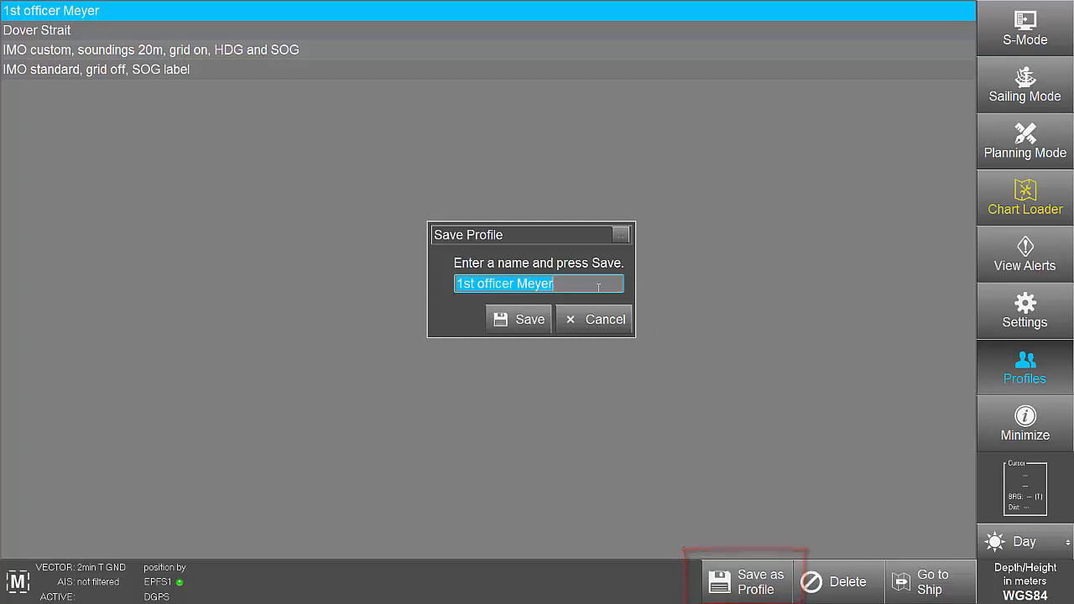
pyautogui.write('Open Se')
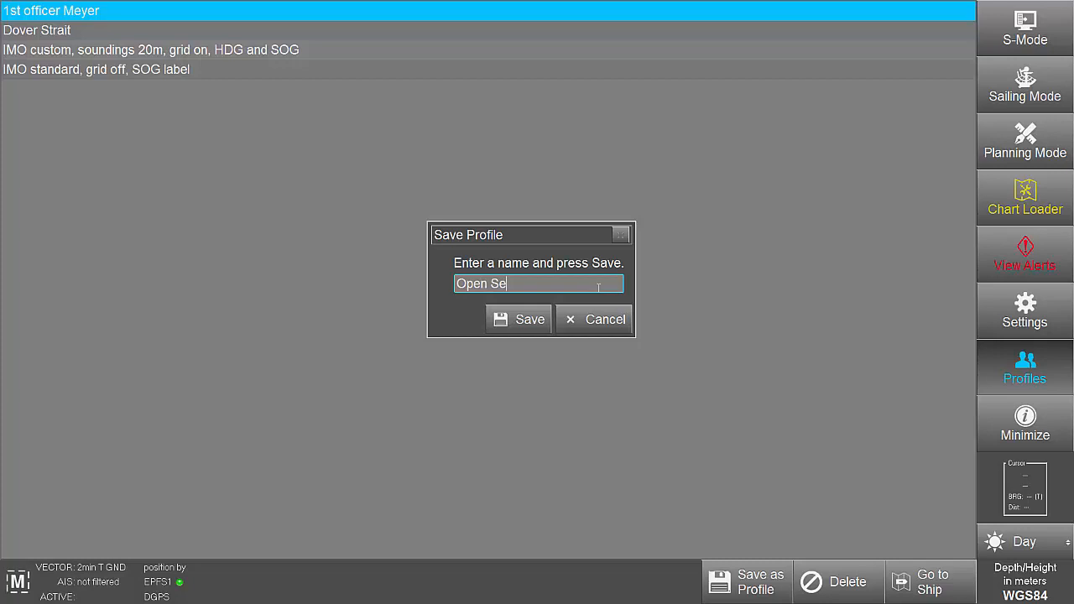
pyautogui.write('a')
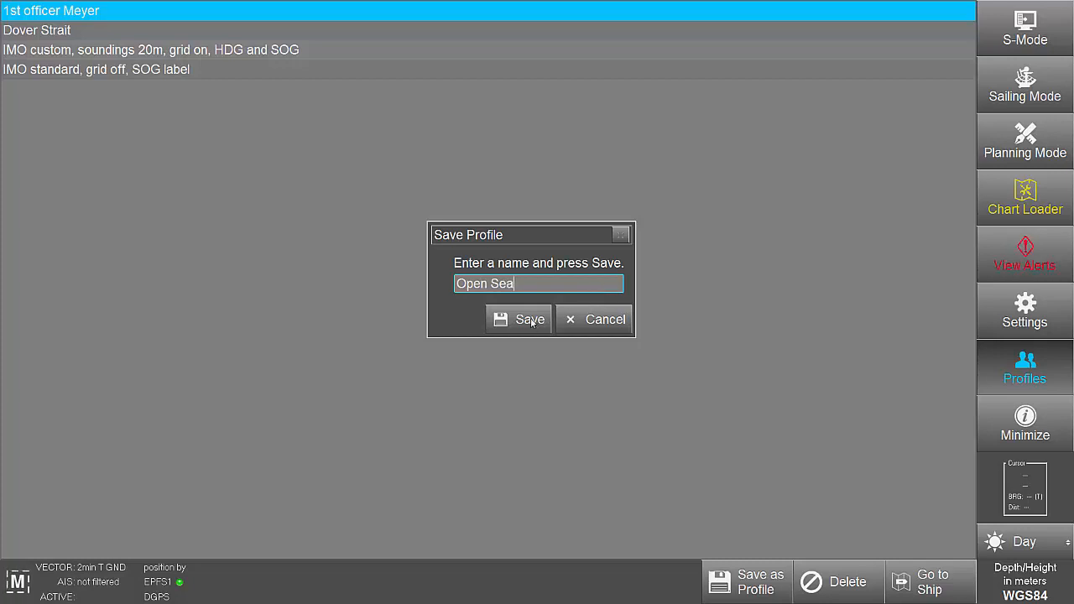
pyautogui.click(529, 320)
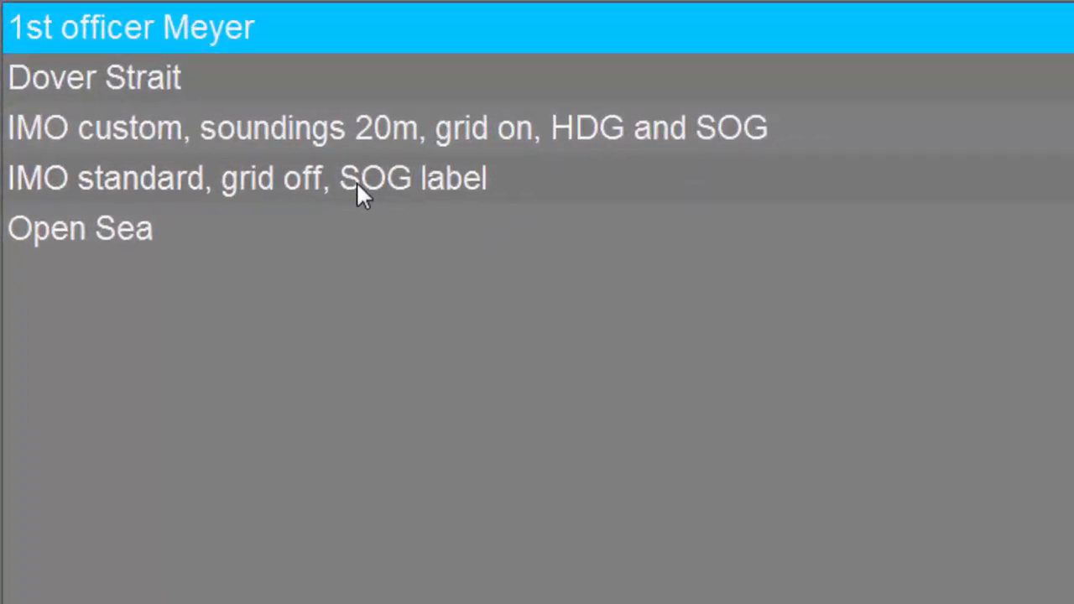
# Step: Select 'IMO standard, grid off, SOG label', then 'IMO custom, soundings 20m, grid on, HDG and SOG'
pyautogui.click(361, 178)
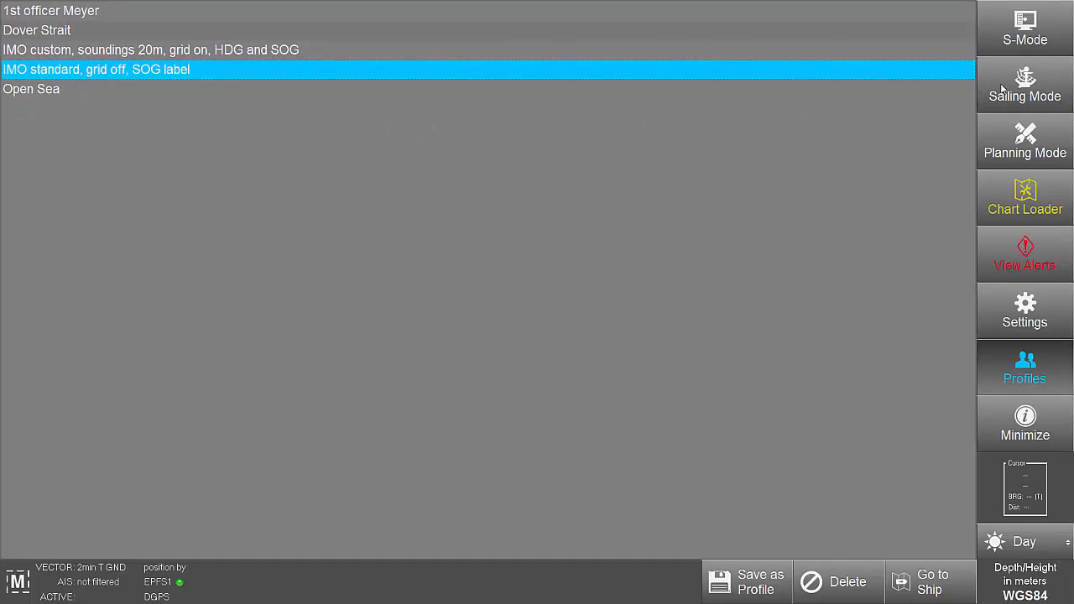
pyautogui.click(95, 69)
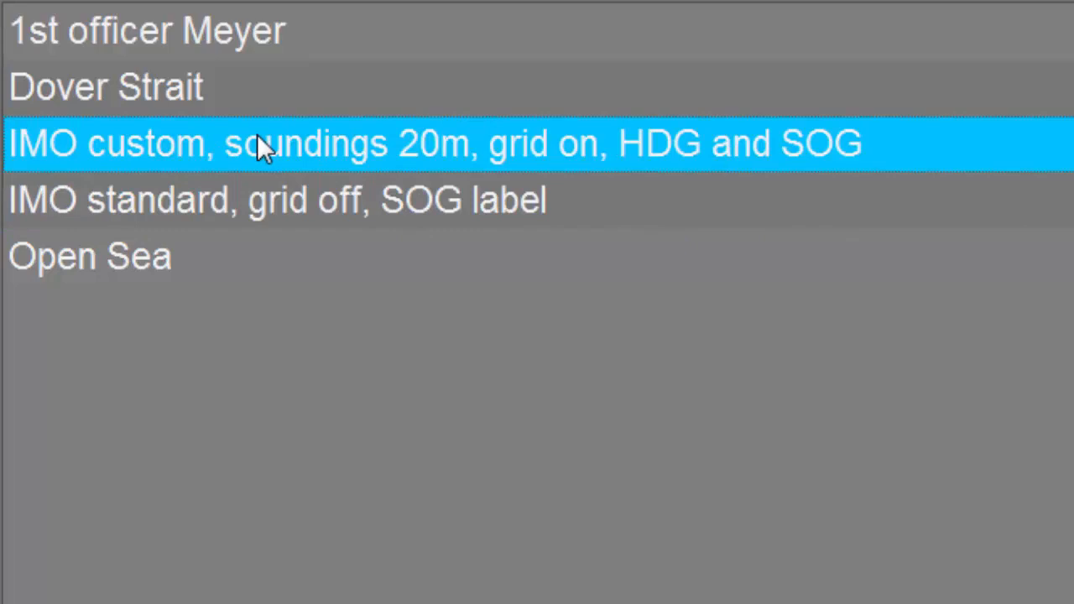
pyautogui.moveTo(373, 167)
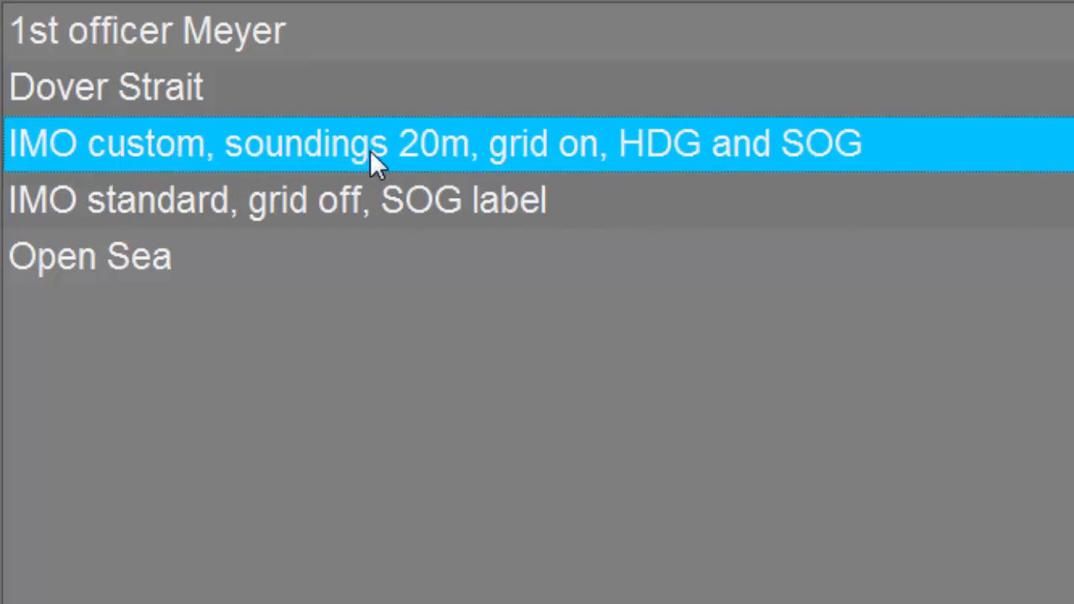
pyautogui.moveTo(709, 176)
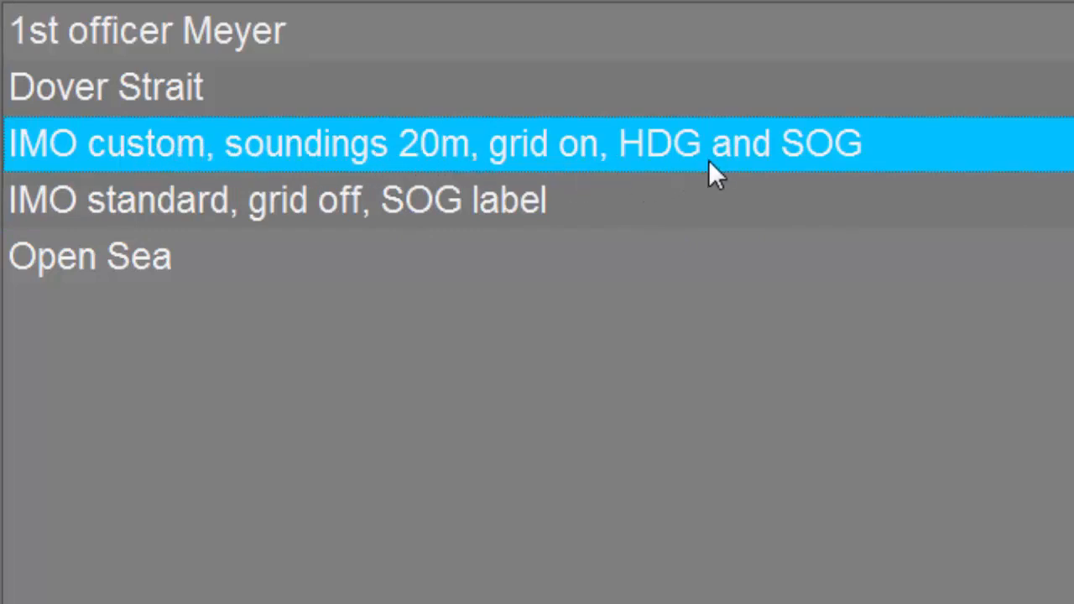